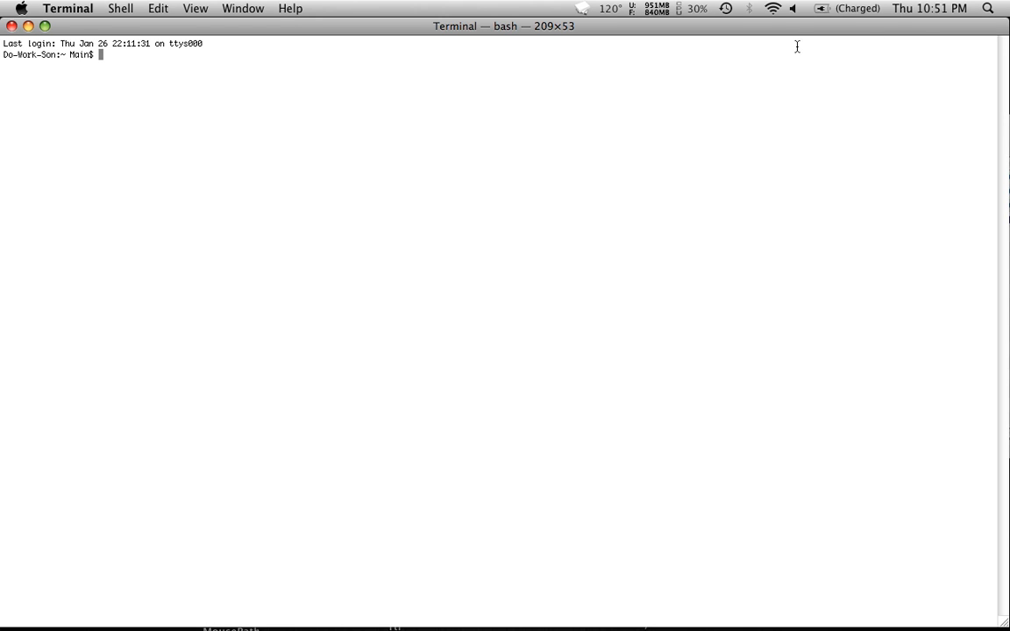
{"action": "mouse_move", "coordinate": [214, 172]}
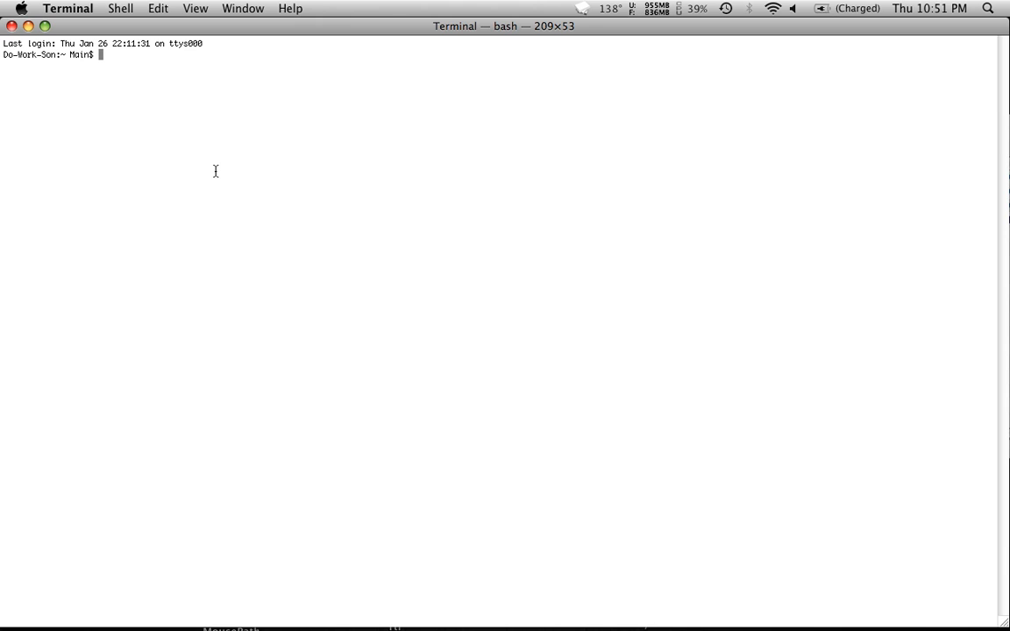
Step: Enter 'defaults write com.apple.screencapture' at the prompt without running it
{"action": "type", "text": "defaults"}
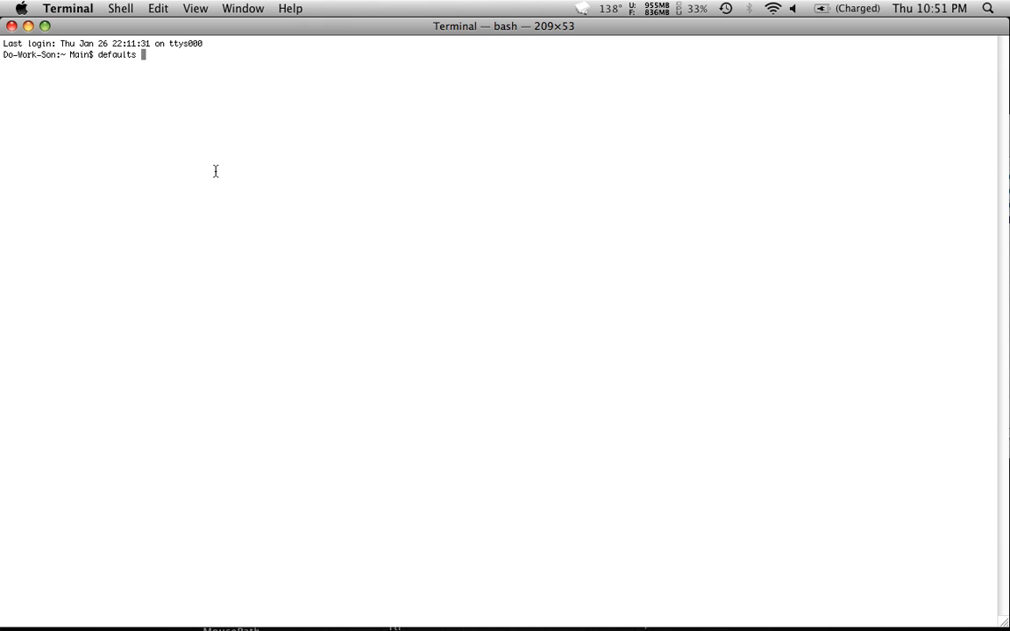
{"action": "type", "text": "write"}
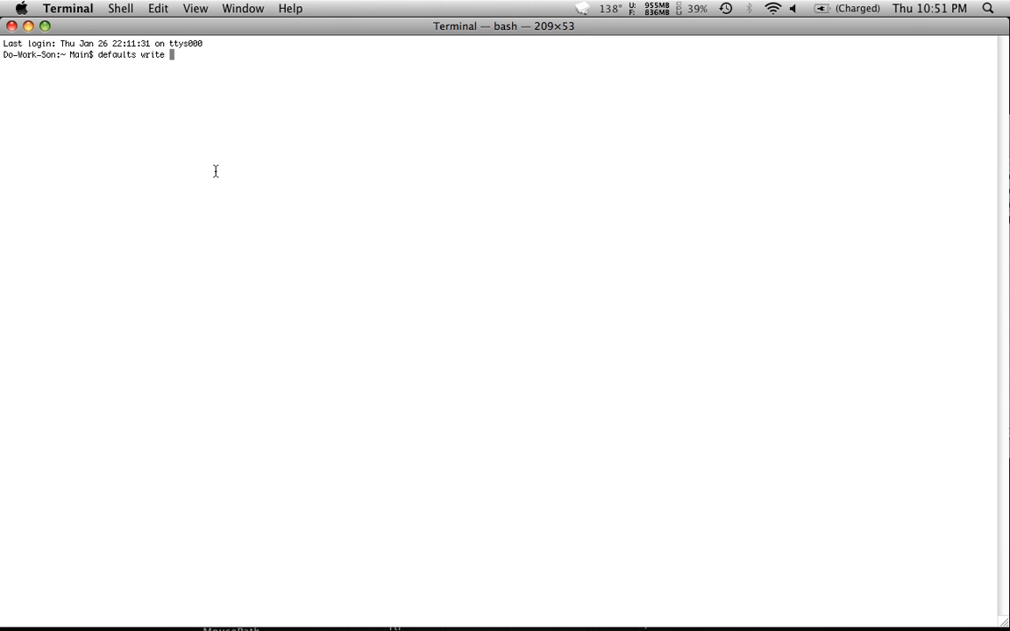
{"action": "type", "text": "com.apple"}
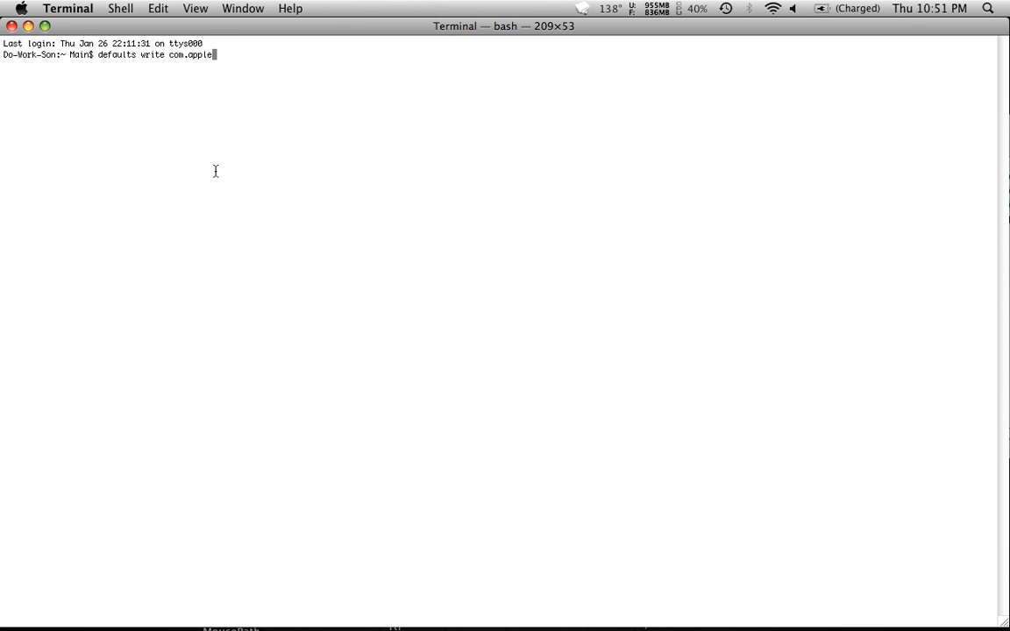
{"action": "type", "text": "screen"}
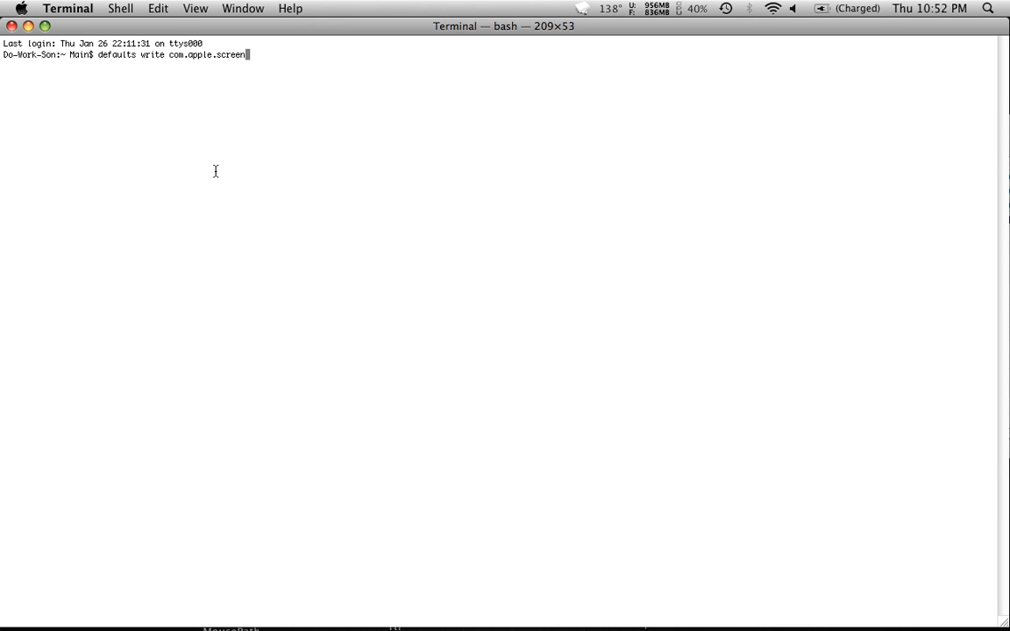
{"action": "type", "text": "capture loacation"}
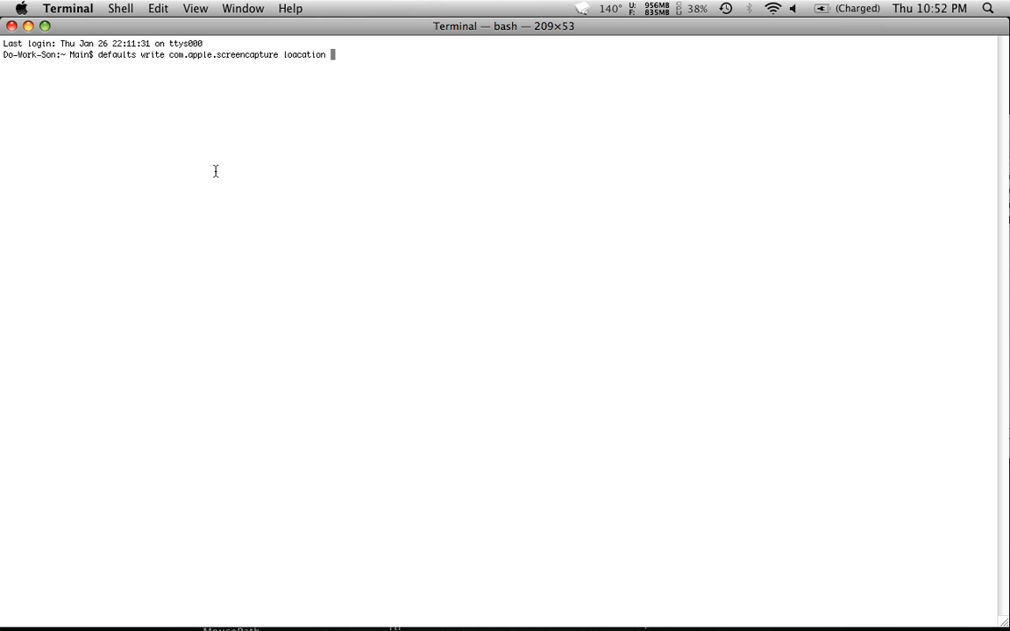
Step: Extend the command with 'location ~/Documents/Pictures', leaving it unsubmitted
{"action": "type", "text": "`"}
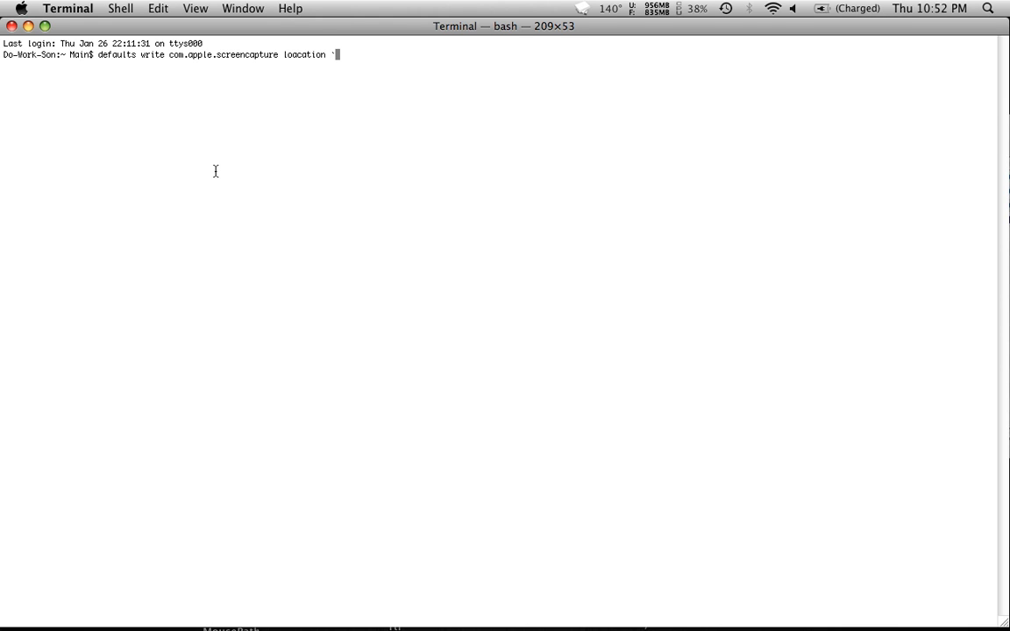
{"action": "type", "text": "~"}
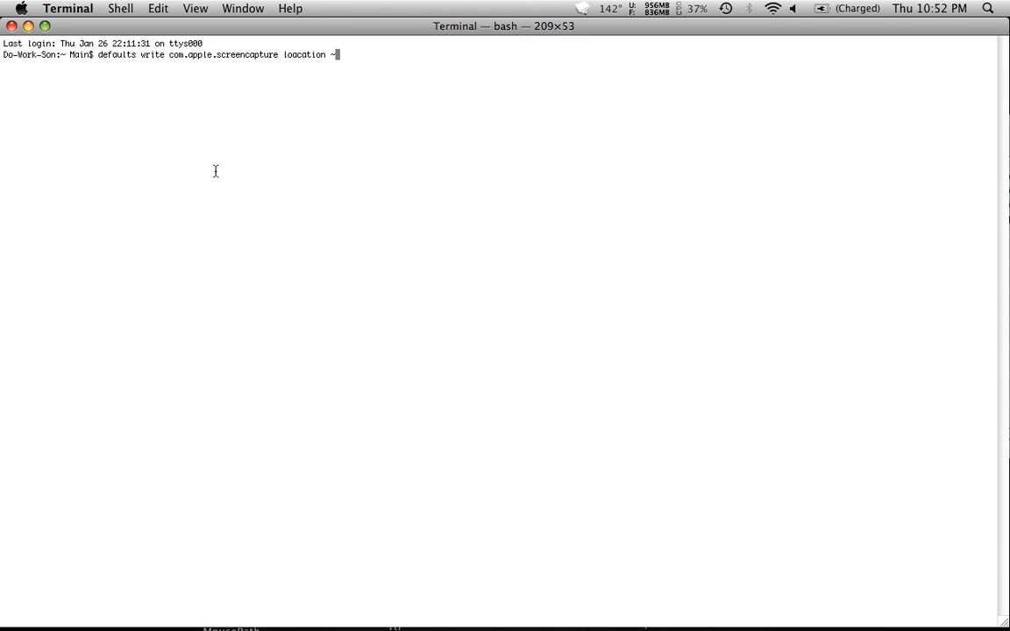
{"action": "type", "text": "/"}
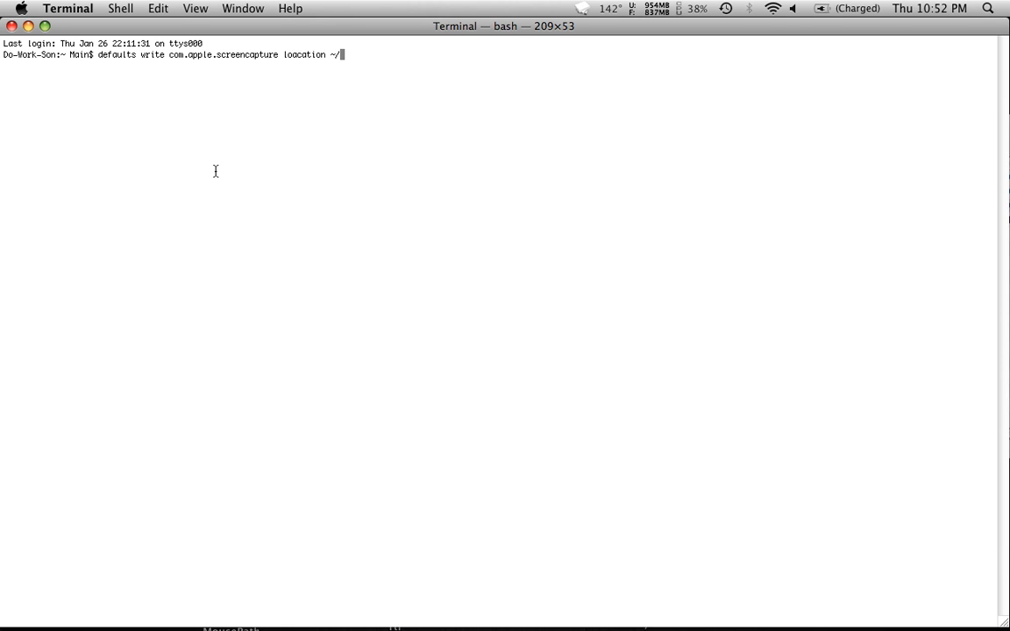
{"action": "type", "text": "Document"}
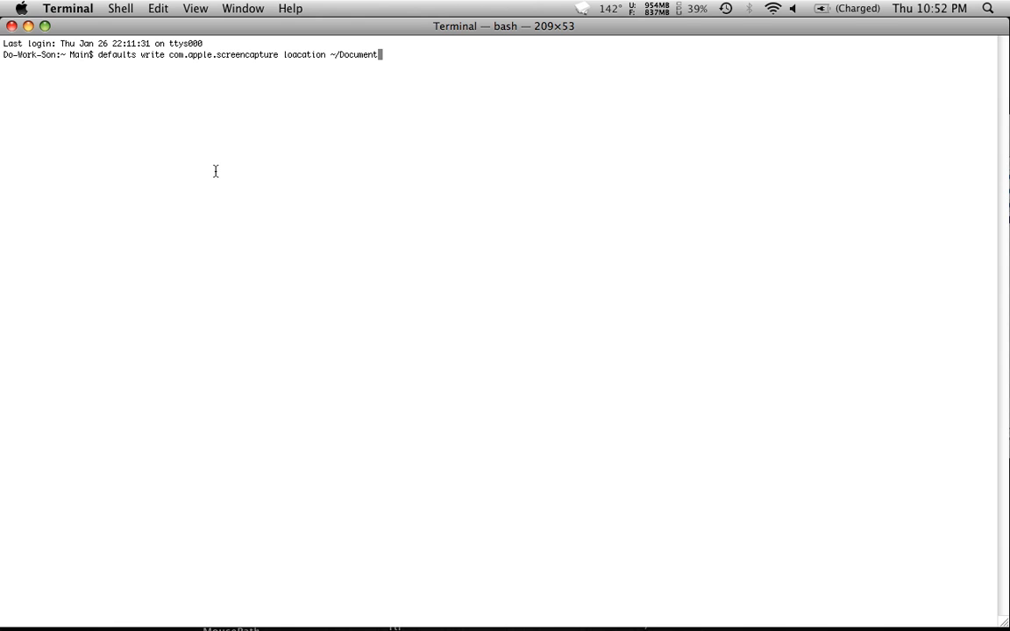
{"action": "type", "text": "s"}
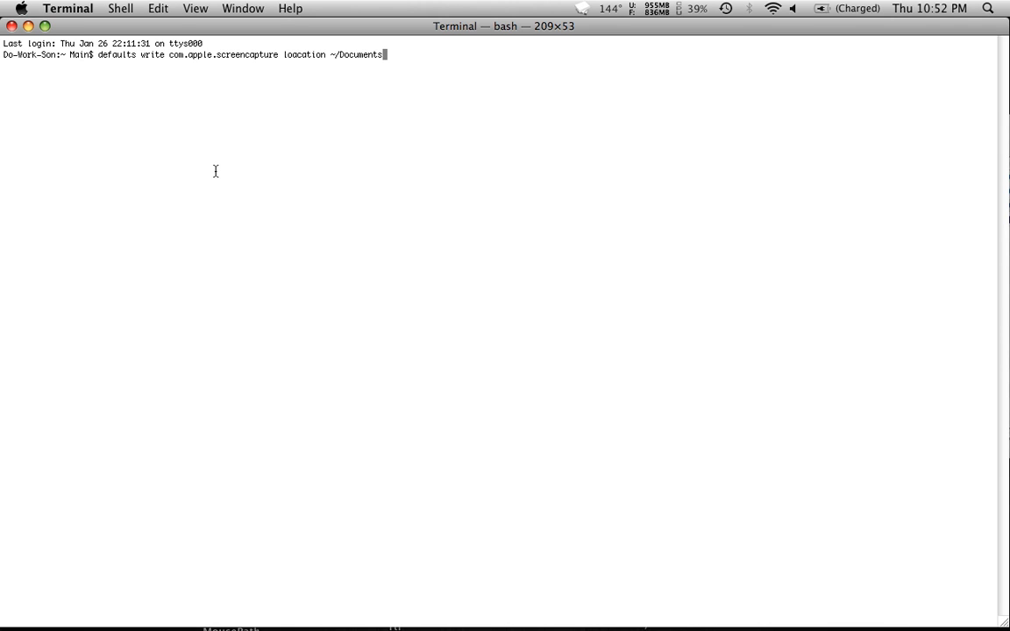
{"action": "type", "text": "/"}
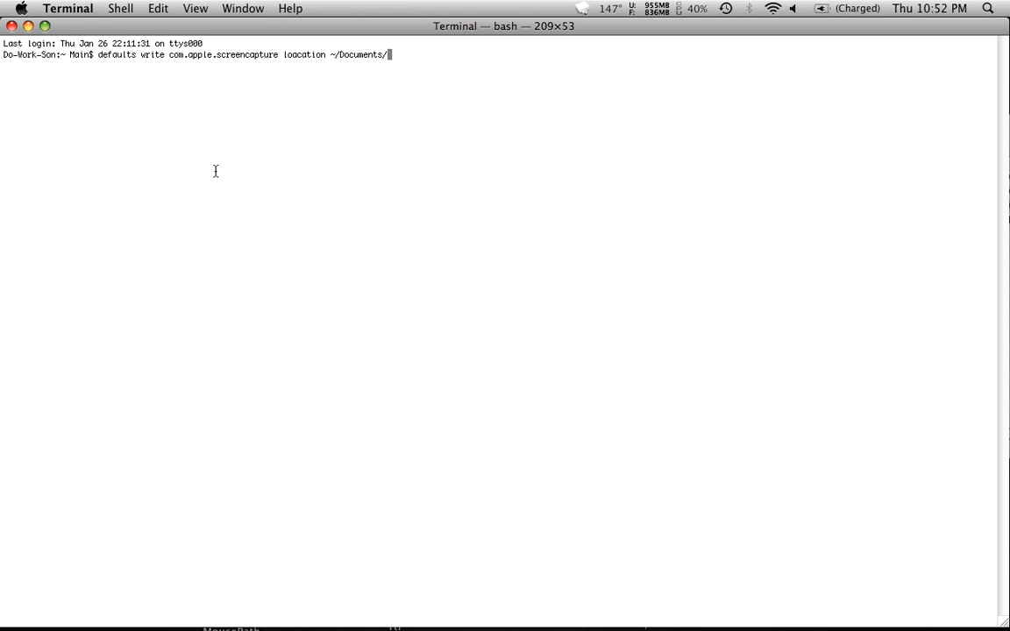
{"action": "type", "text": "P"}
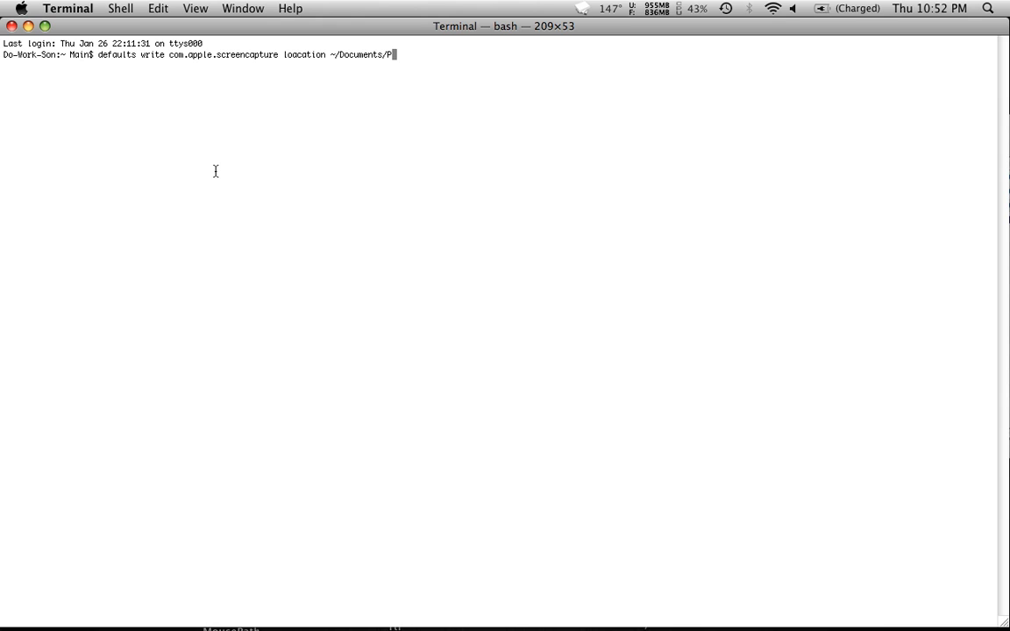
{"action": "type", "text": "ic"}
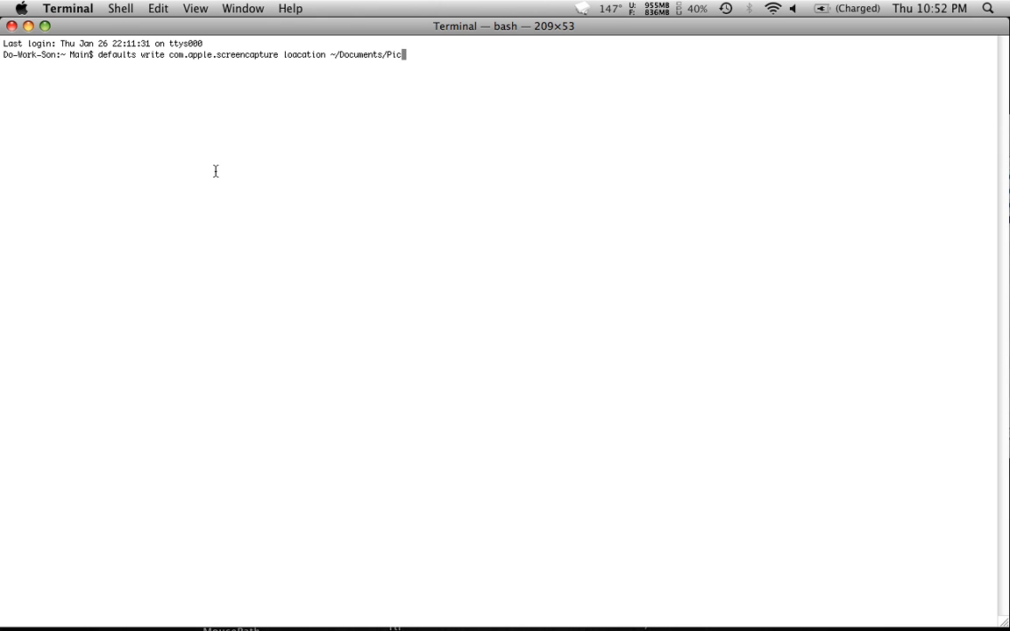
{"action": "type", "text": "tures"}
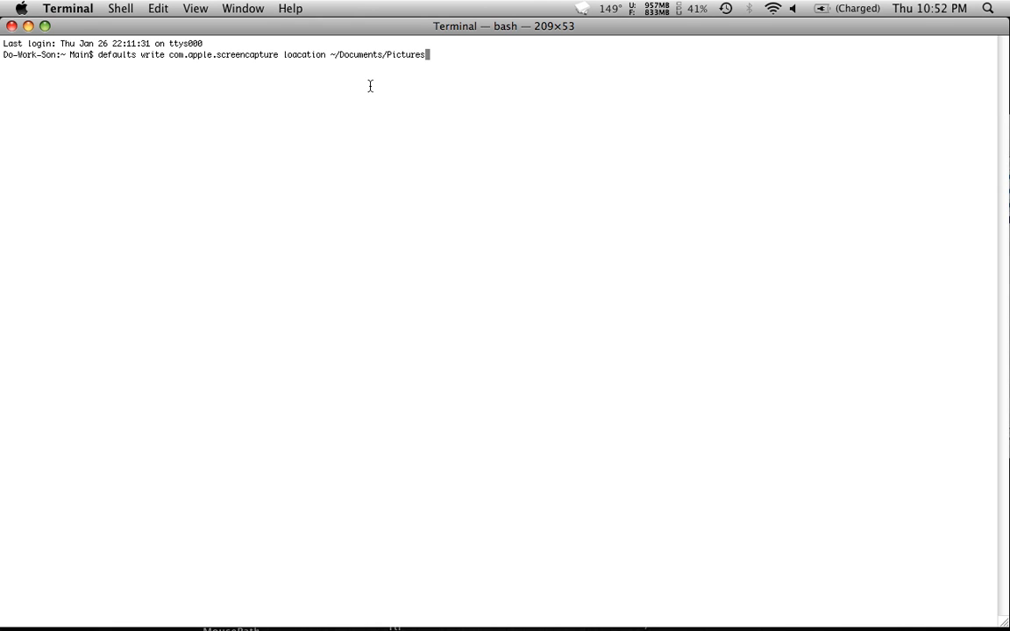
{"action": "mouse_move", "coordinate": [102, 74]}
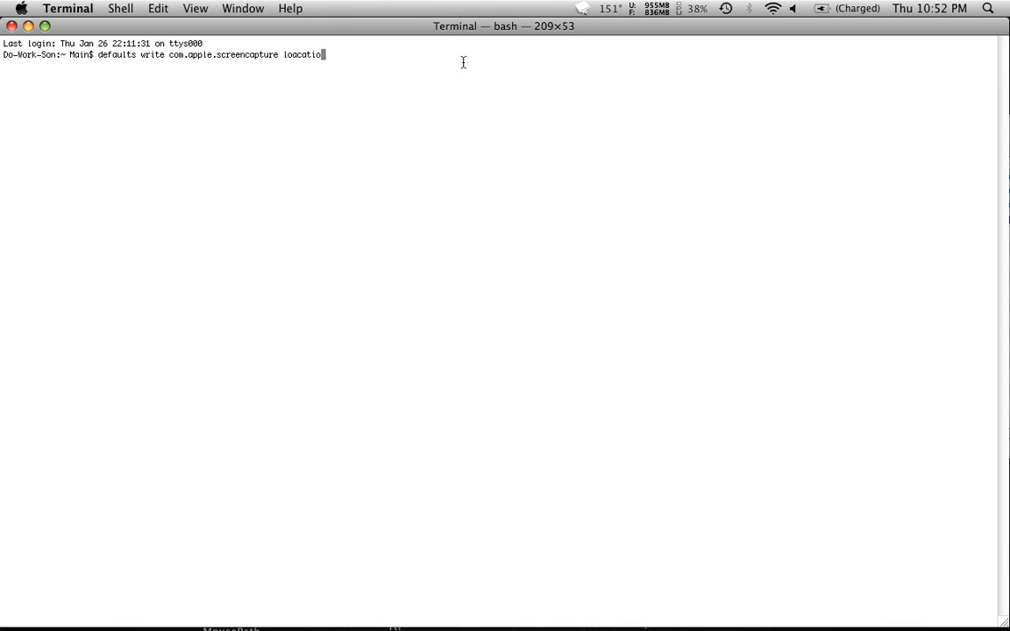
Step: Trim the command back to 'defaults write com.apple.screencapture location', ready for a new path
{"action": "type", "text": "n"}
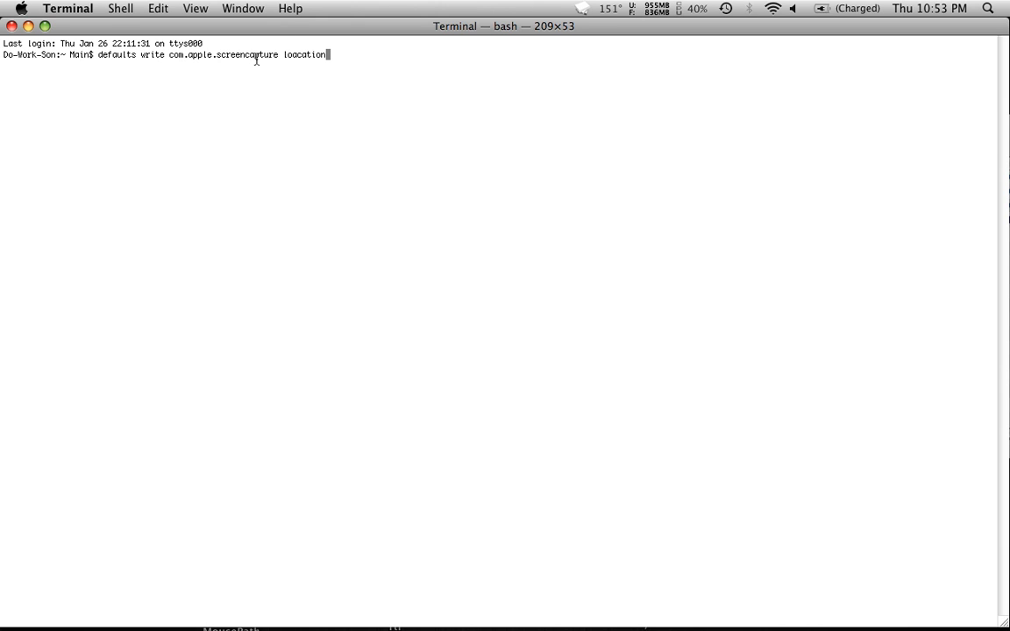
{"action": "mouse_move", "coordinate": [355, 108]}
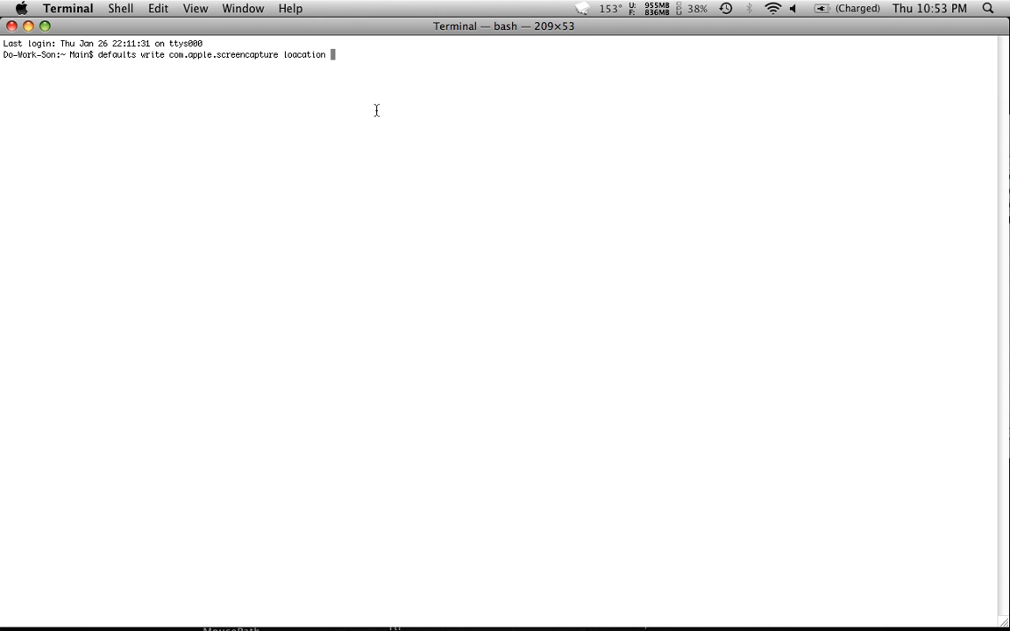
Step: Add the absolute path start '/Users/Kyle/' after 'location'
{"action": "type", "text": "/"}
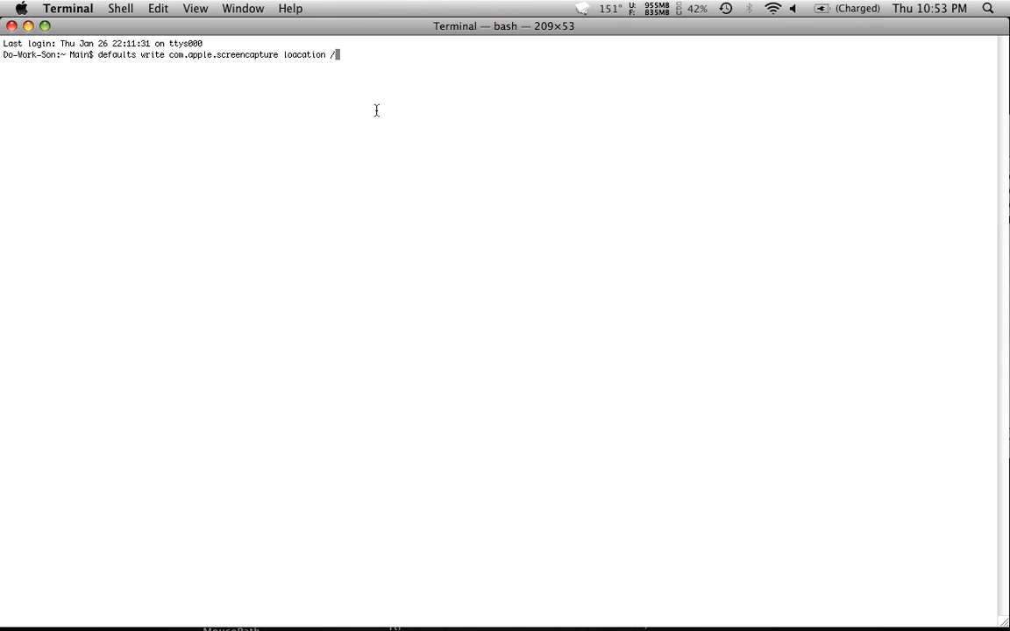
{"action": "type", "text": "User"}
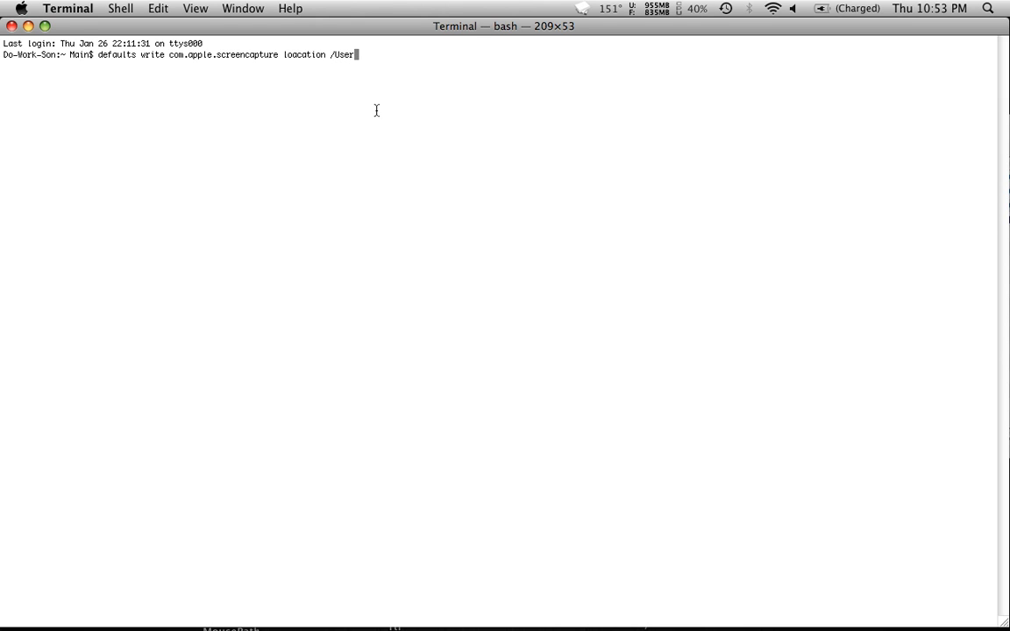
{"action": "type", "text": "s/"}
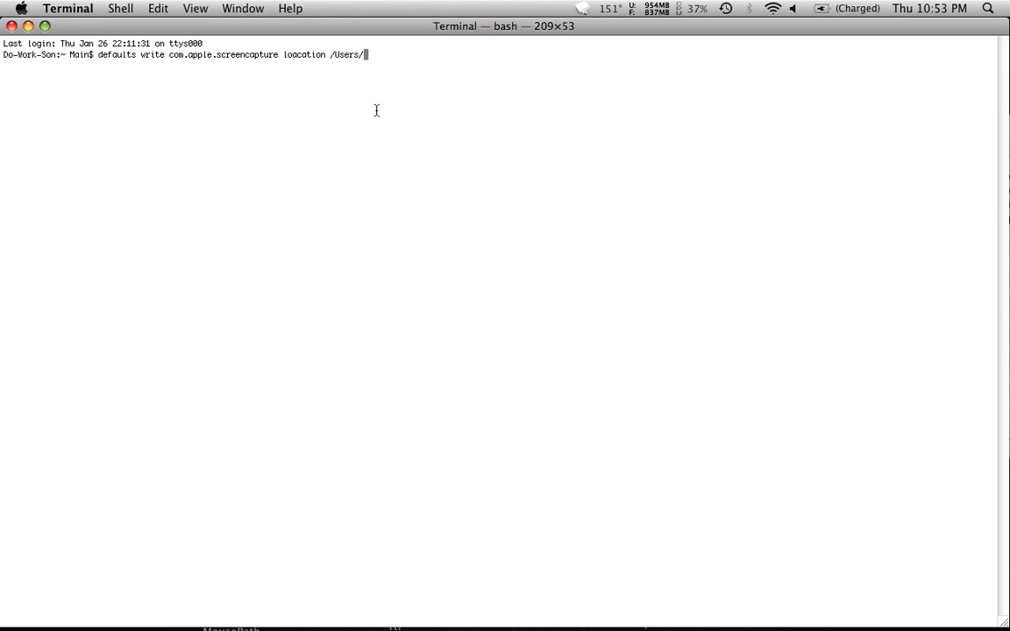
{"action": "type", "text": "Kyl"}
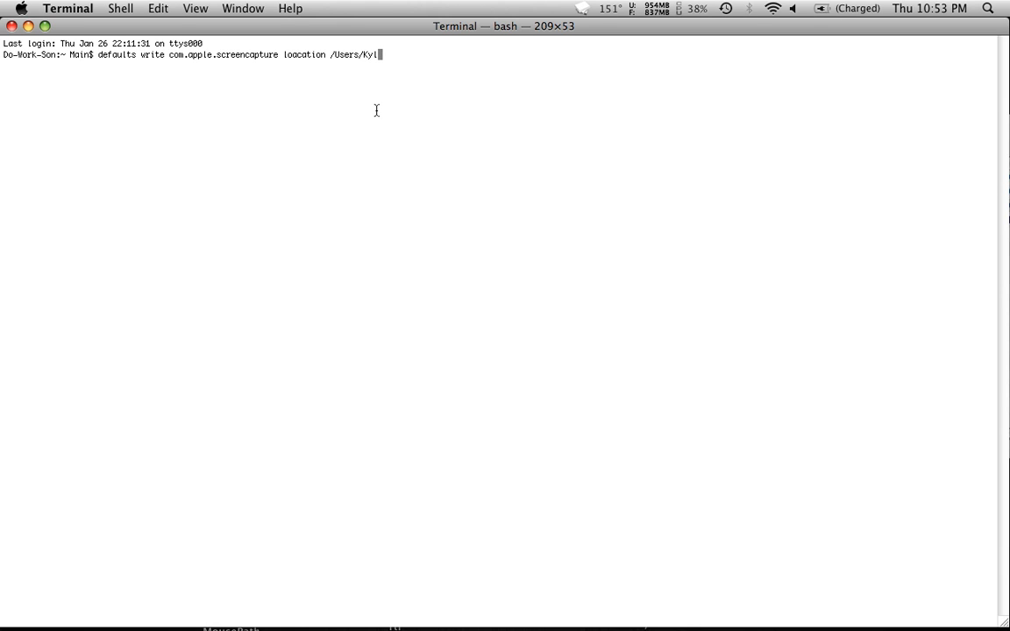
{"action": "type", "text": "e/"}
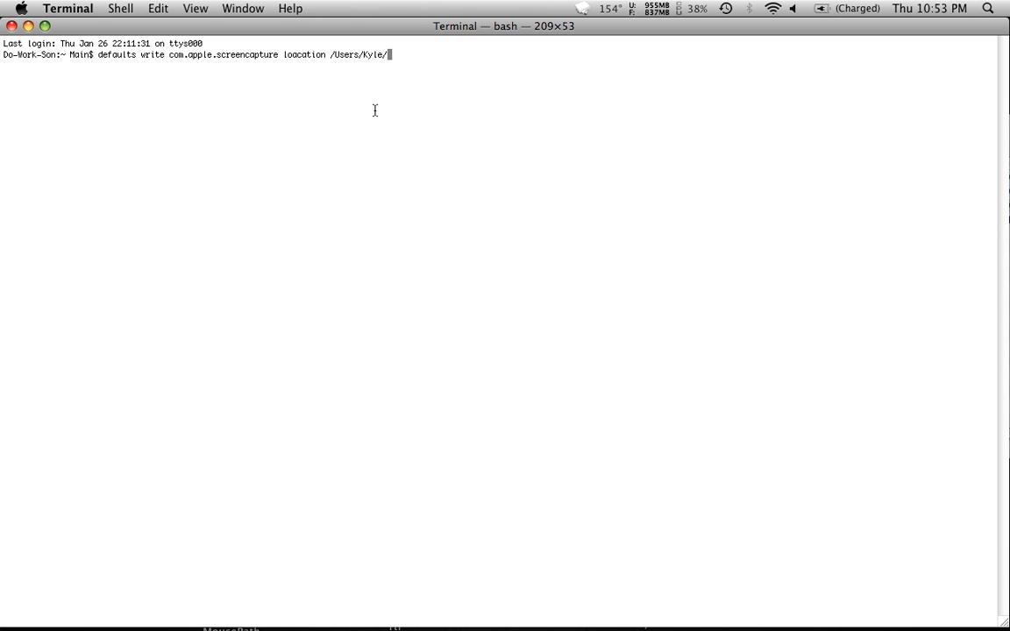
{"action": "mouse_move", "coordinate": [333, 60]}
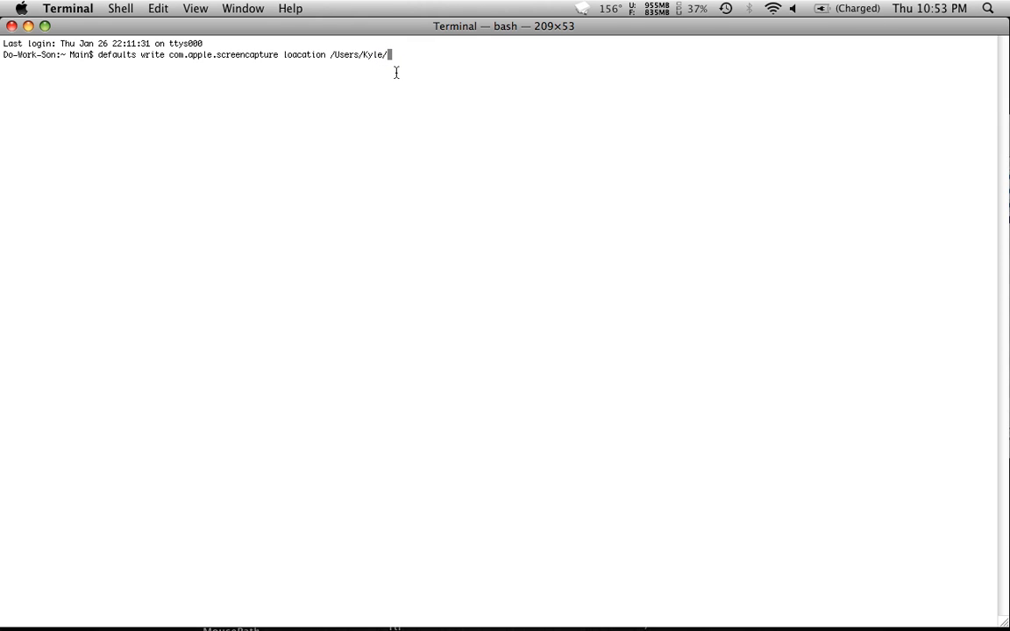
Step: Continue the path to 'Documents/P', backspacing over the mistyped 'Pic' ending
{"action": "type", "text": "Docum"}
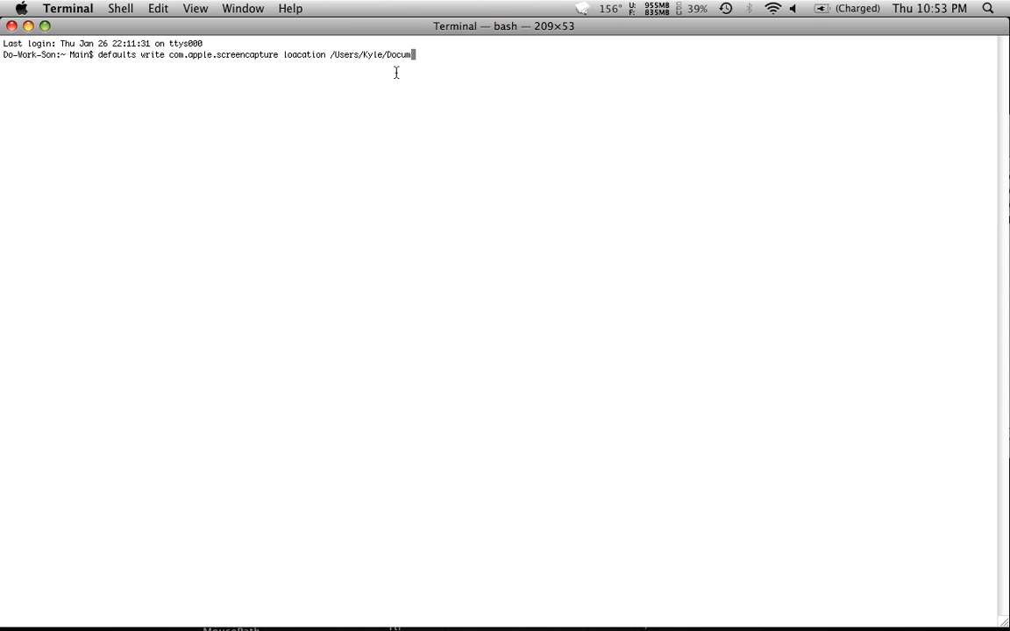
{"action": "type", "text": "nts/"}
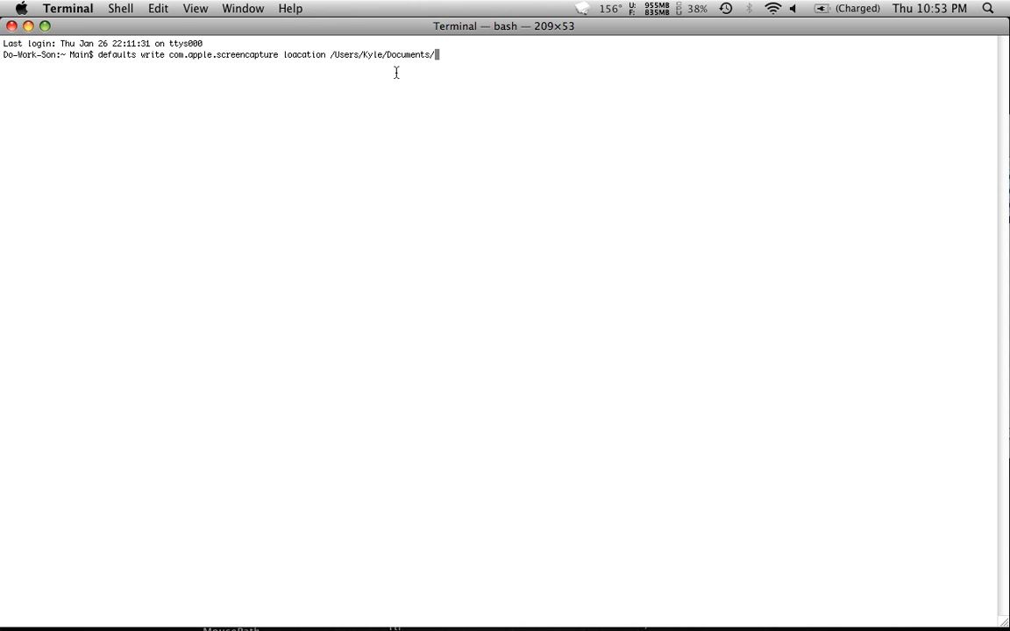
{"action": "type", "text": "Pict"}
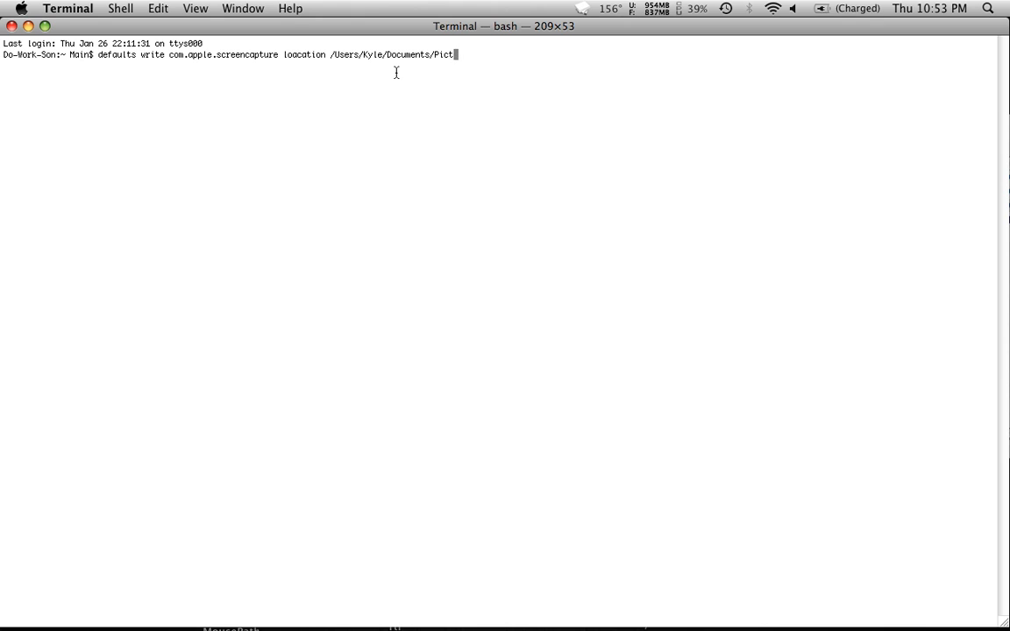
{"action": "key", "text": "Backspace"}
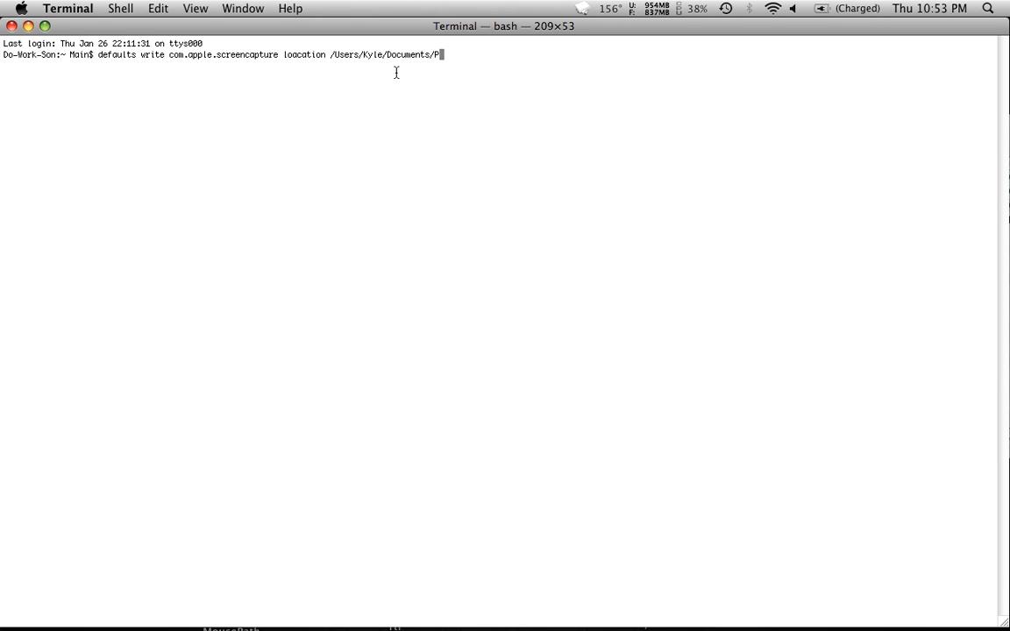
{"action": "mouse_move", "coordinate": [153, 84]}
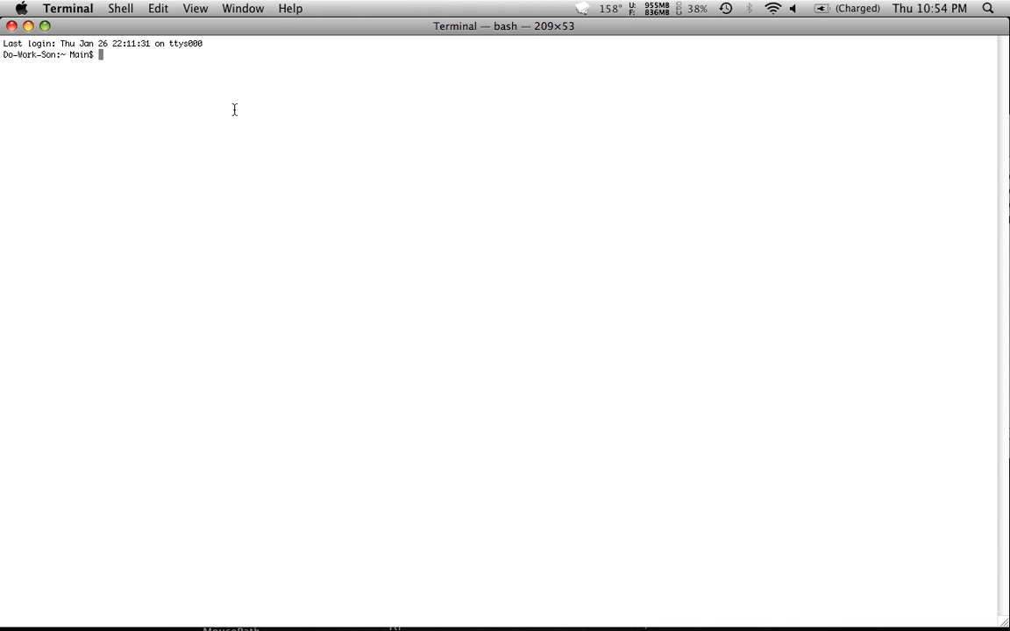
Step: Replace the location command with 'killall SystemUISer' at the prompt
{"action": "type", "text": "killall SystemUISer"}
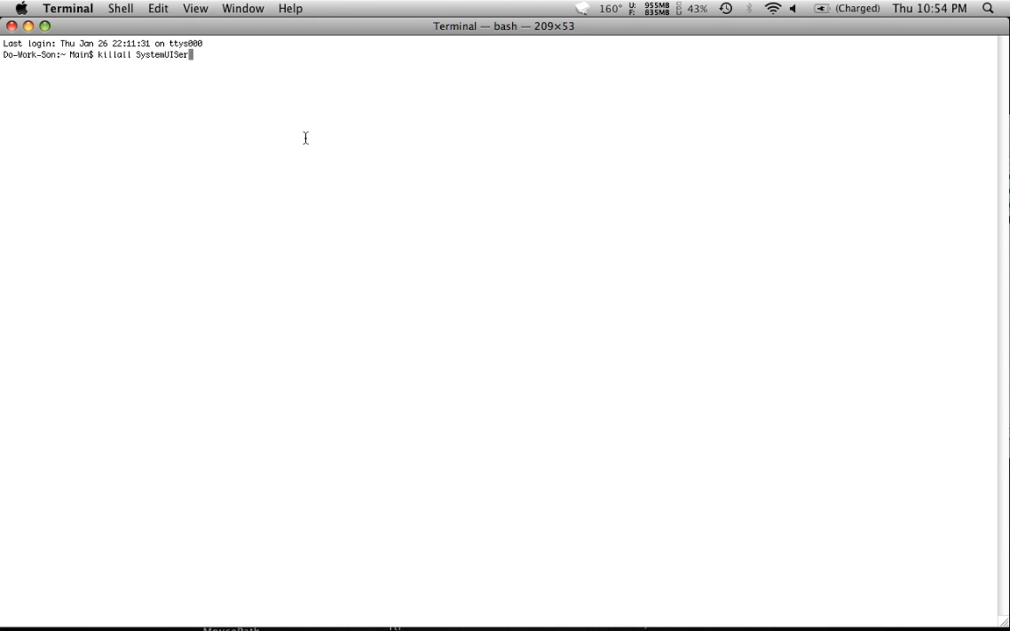
Step: Complete the line to read 'killall SystemUIServer', not yet run
{"action": "type", "text": "ver"}
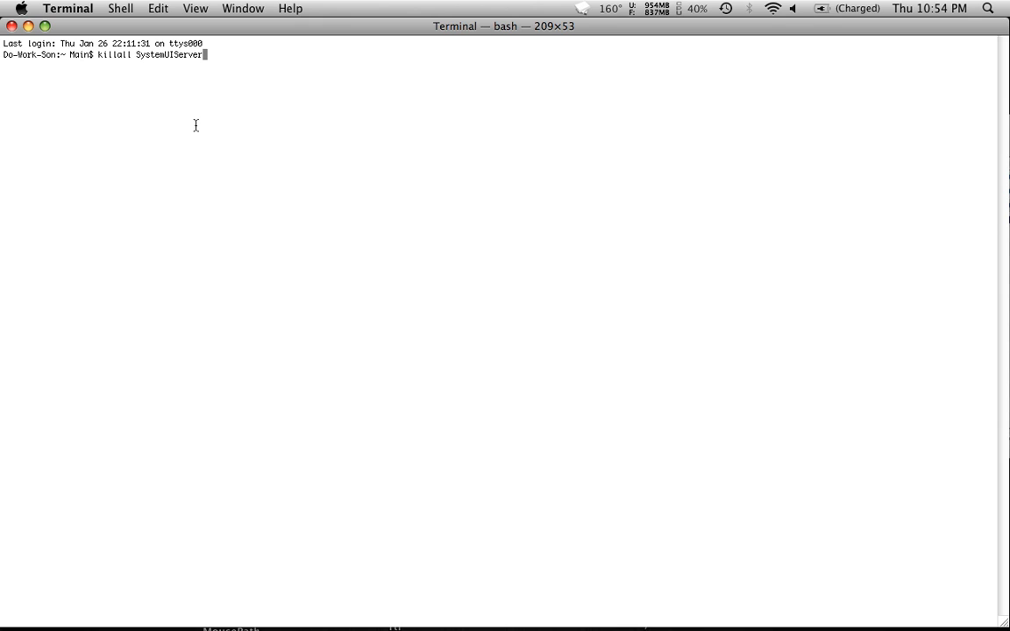
{"action": "mouse_move", "coordinate": [377, 217]}
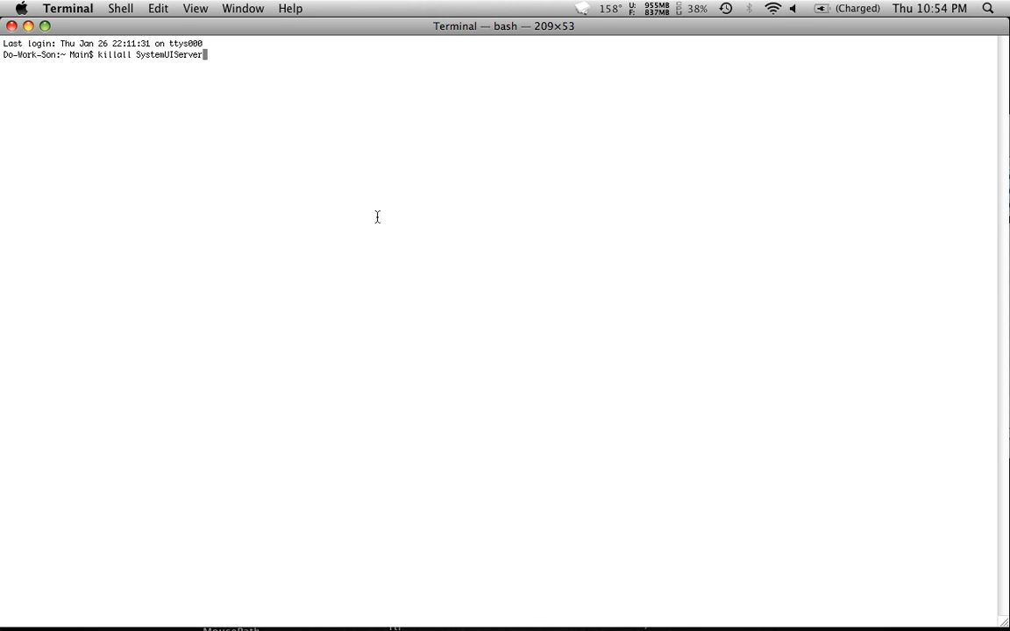